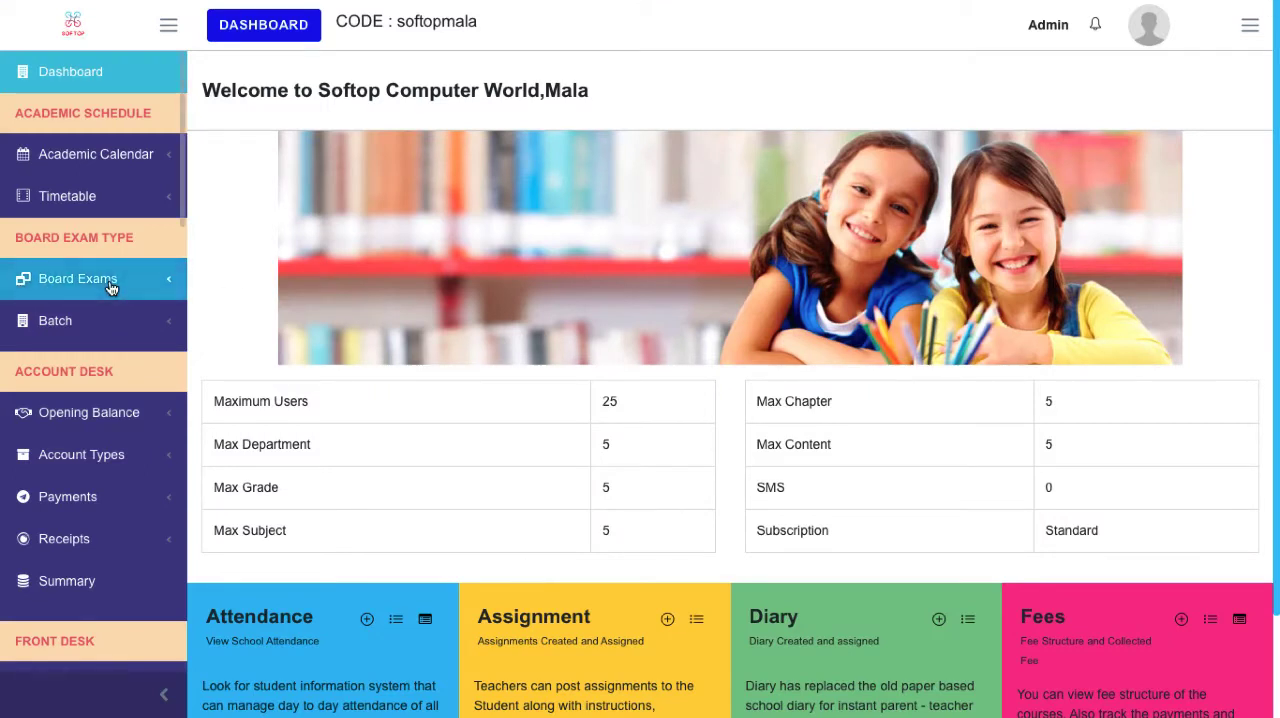
# Expand Board Exams in the sidebar and bring up the Add BoardExam form.
pyautogui.click(78, 279)
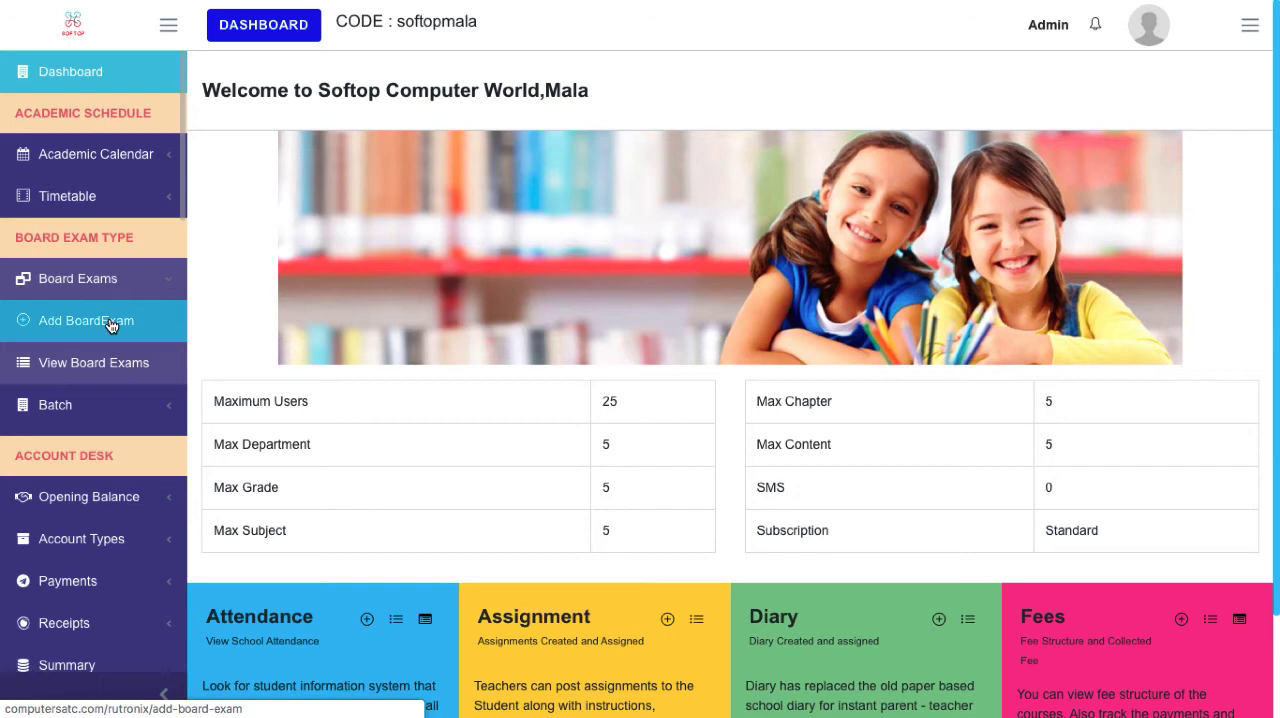
pyautogui.click(86, 320)
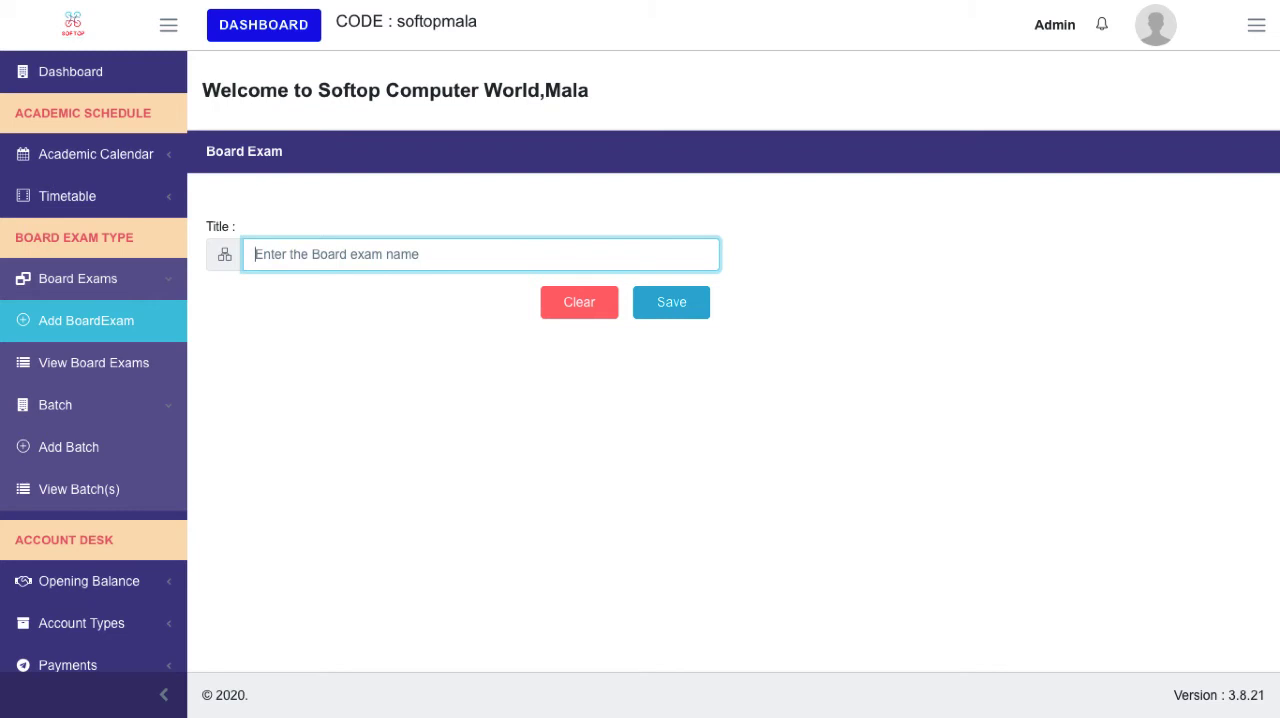
# Enter 'Rutronix' as the board exam title.
pyautogui.write('R')
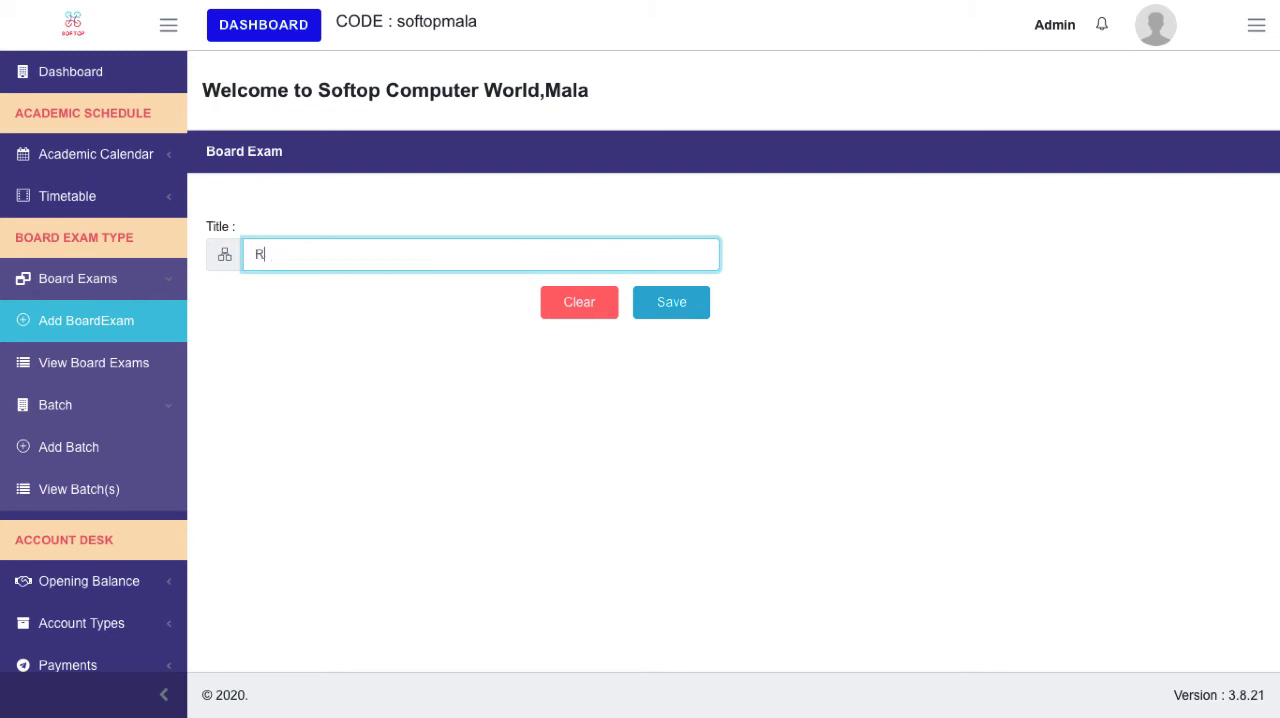
pyautogui.write('ut')
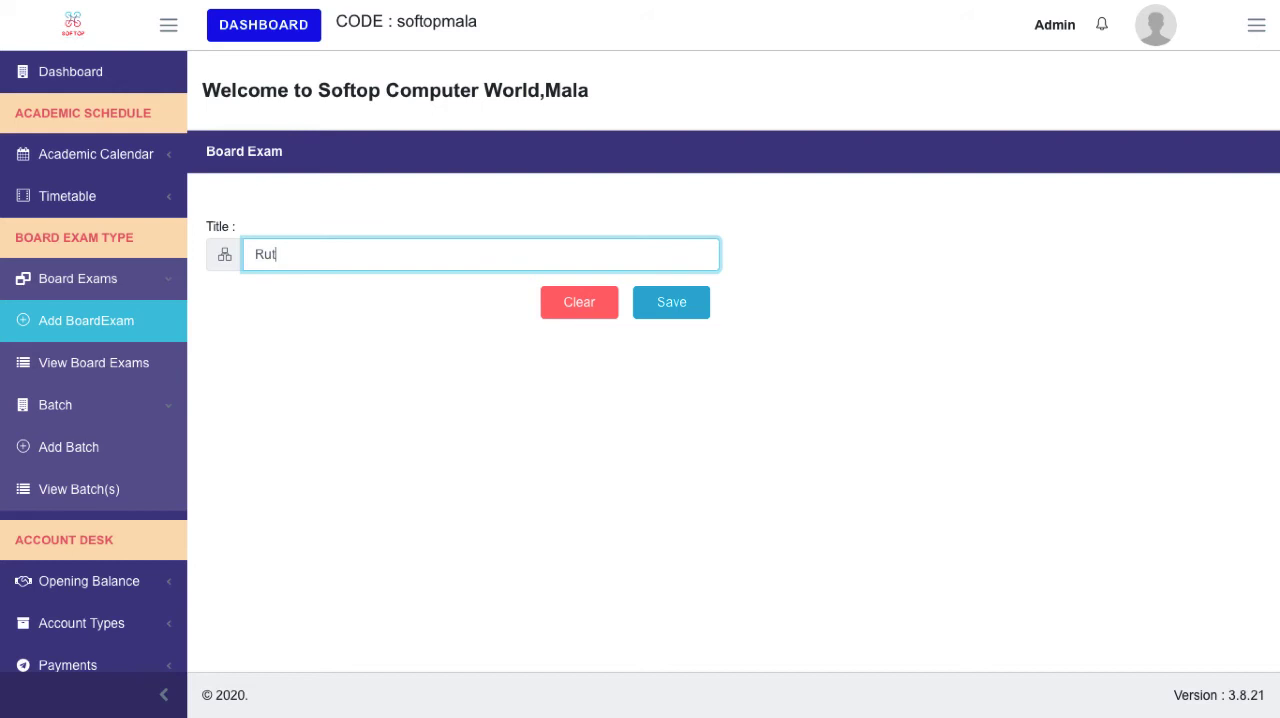
pyautogui.write('r')
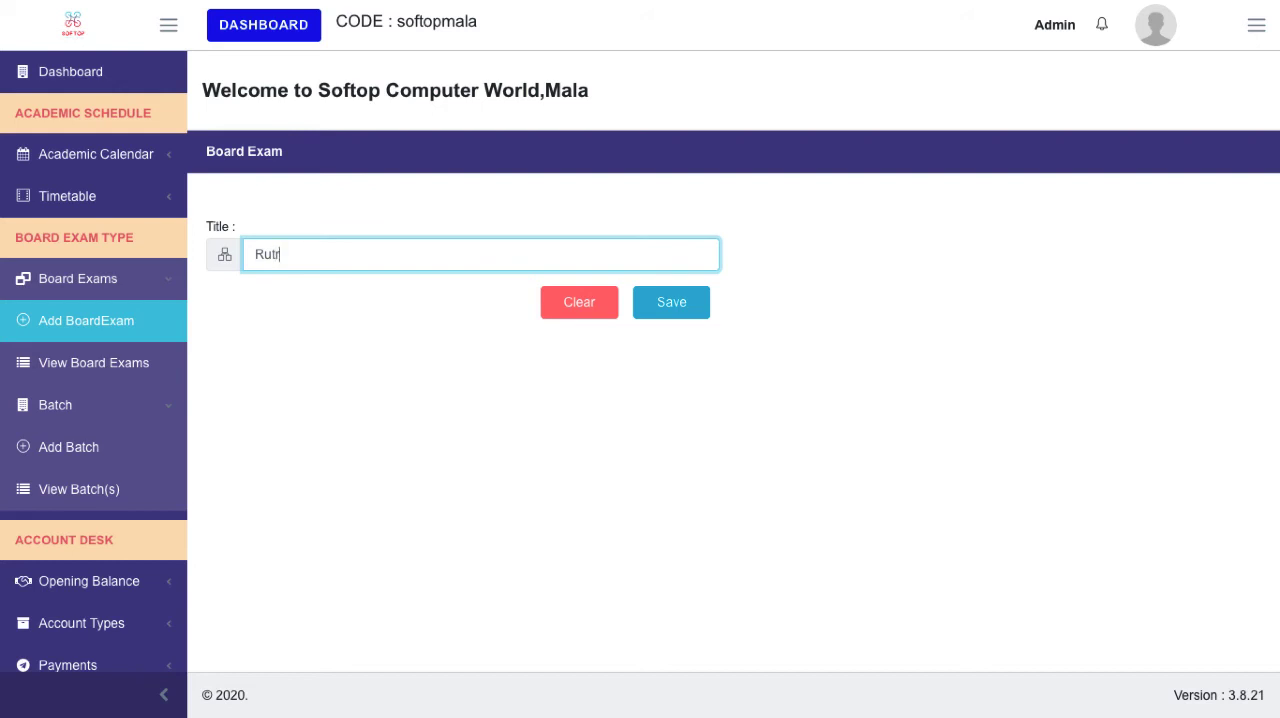
pyautogui.write('onix')
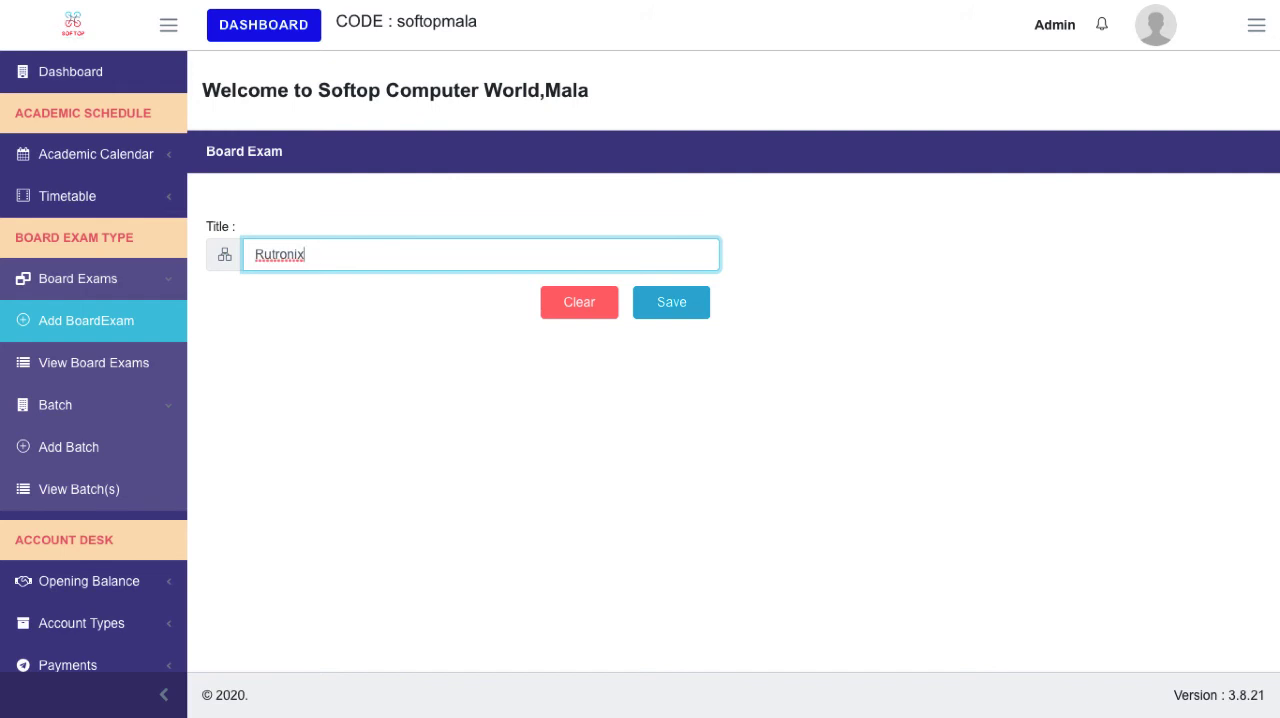
pyautogui.moveTo(617, 294)
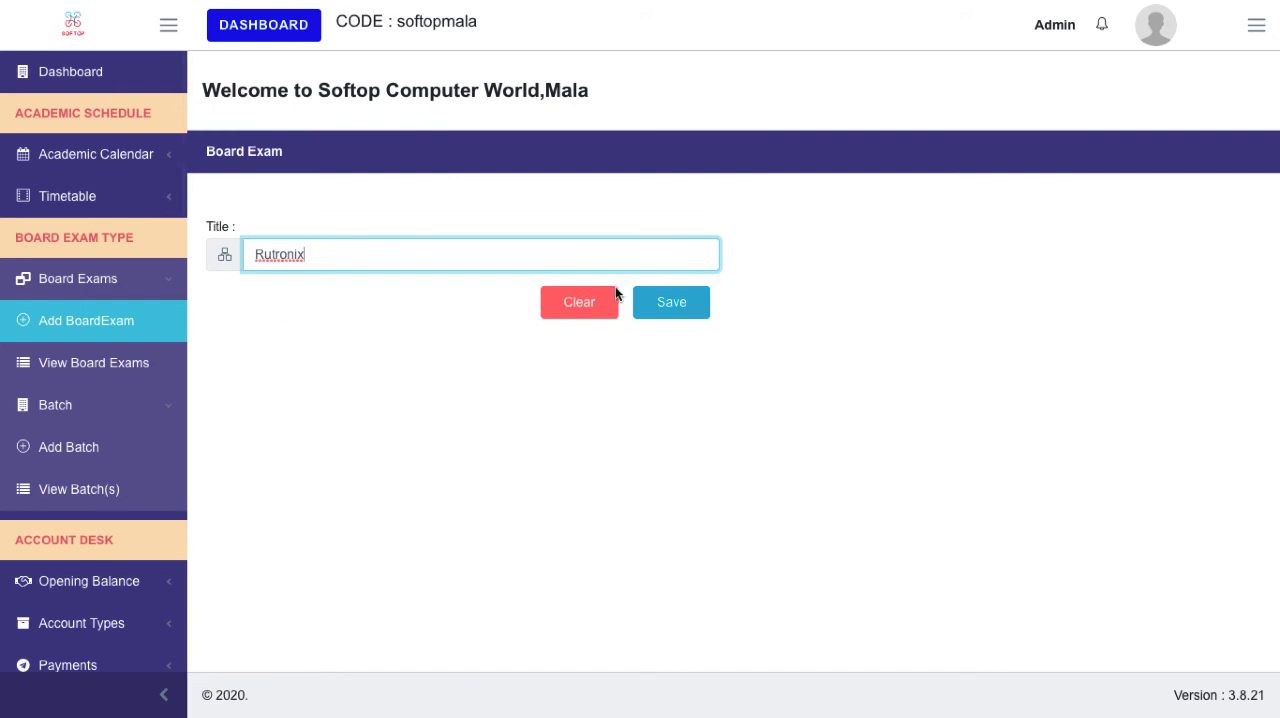
# Save the Rutronix board exam so it is listed as active.
pyautogui.click(671, 302)
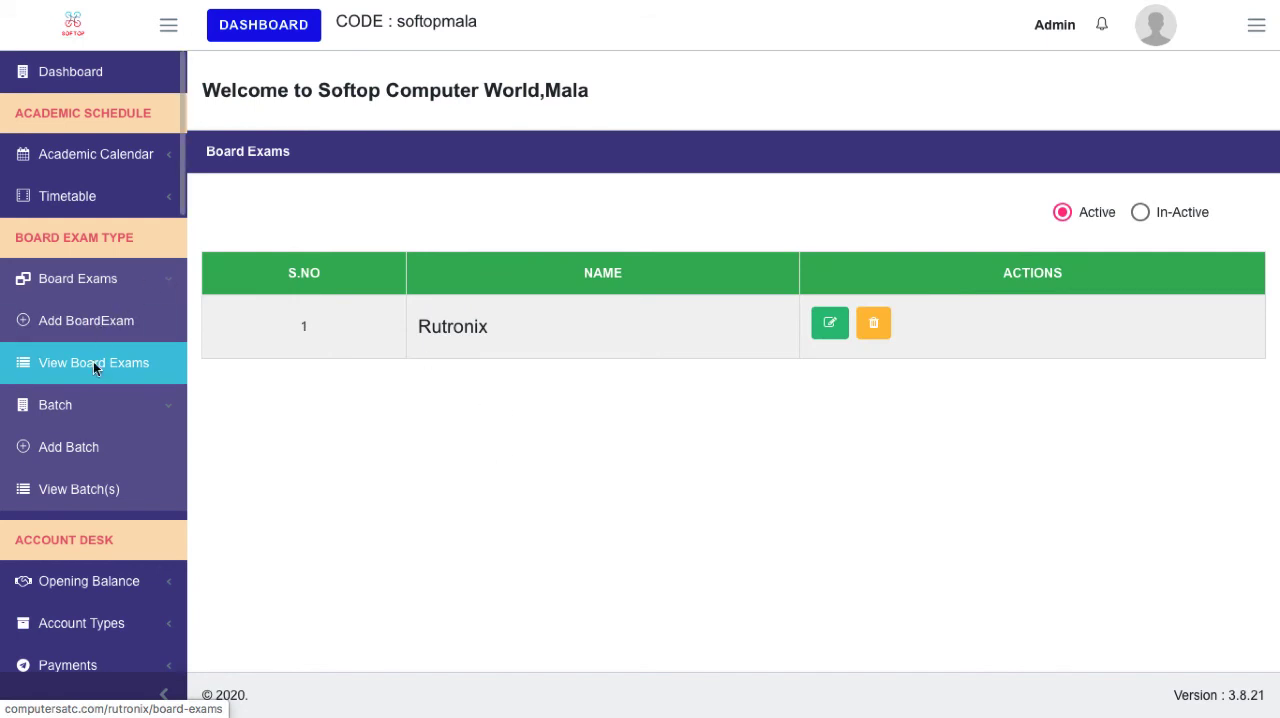
pyautogui.moveTo(505, 347)
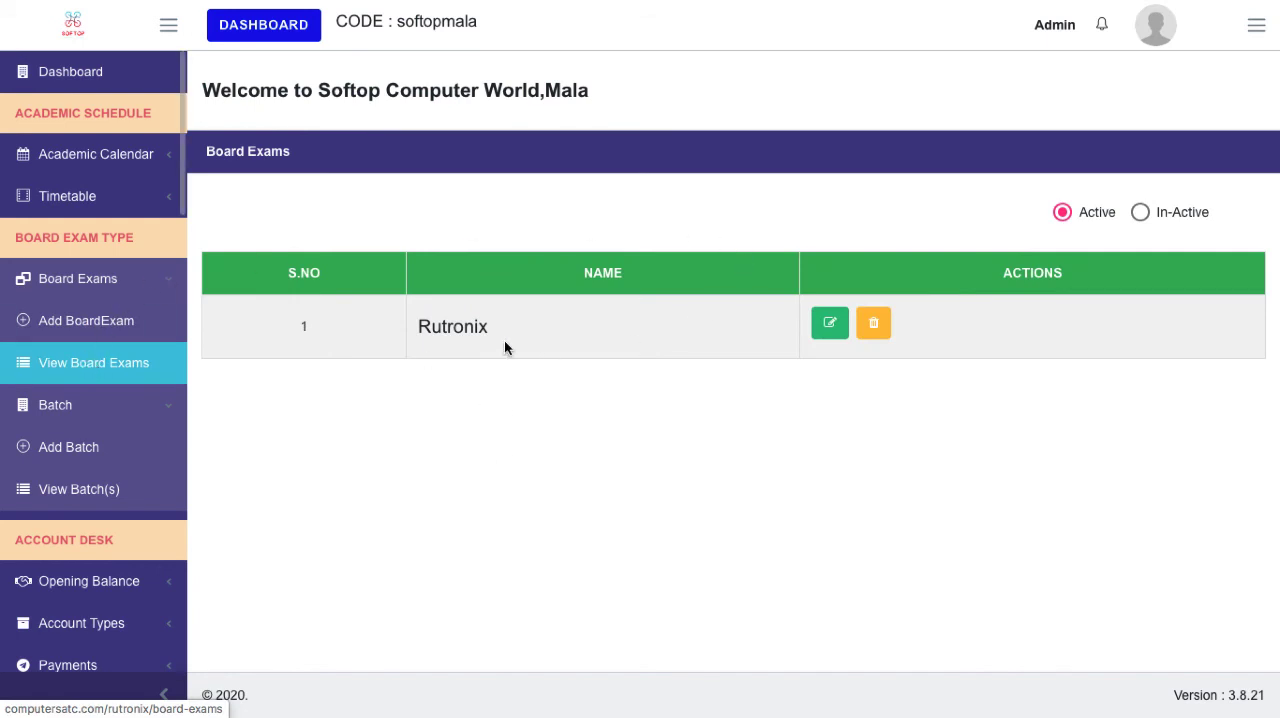